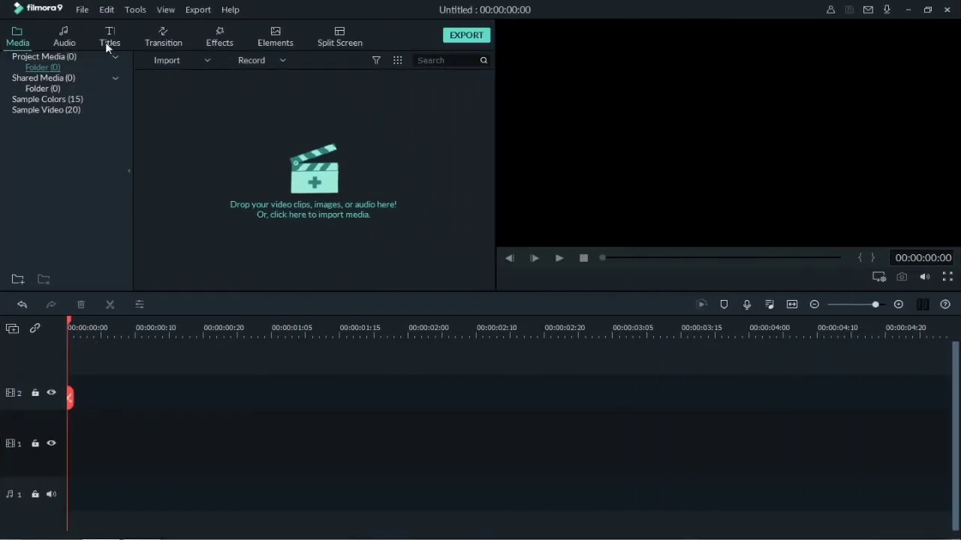
# Place the black Sample Colors clip on track 1 and show the title templates
pyautogui.click(47, 99)
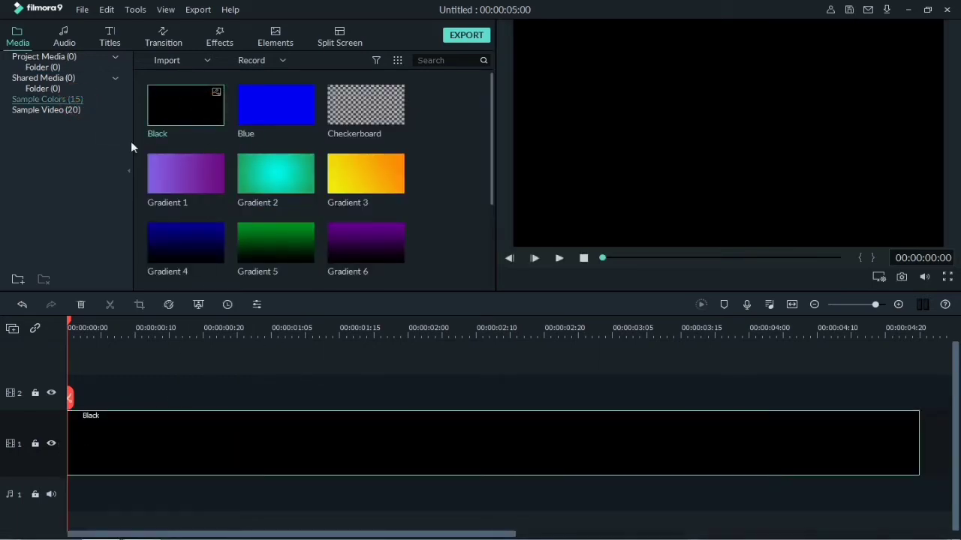
pyautogui.click(110, 36)
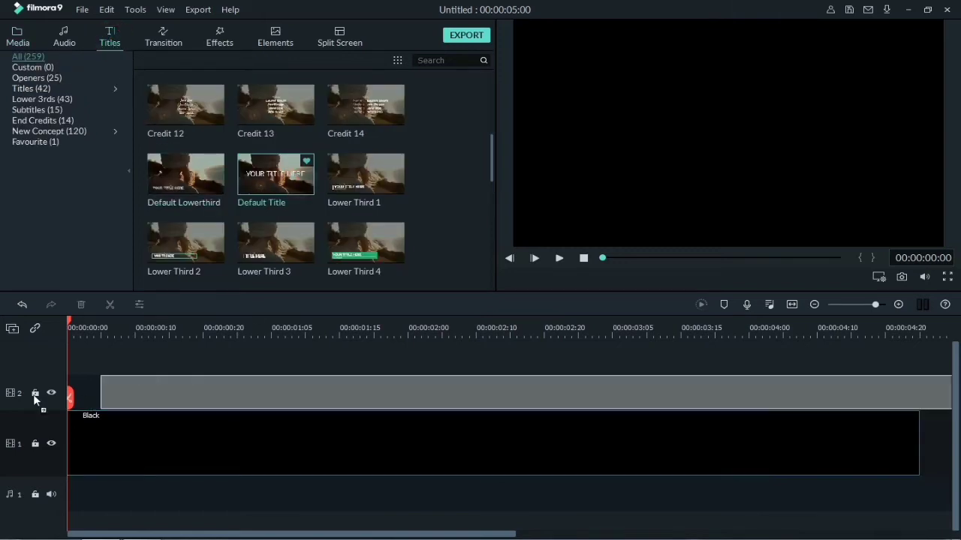
# Put Default Title on track 2 and open its advanced text editor
pyautogui.moveTo(276, 173); pyautogui.dragTo(496, 392)
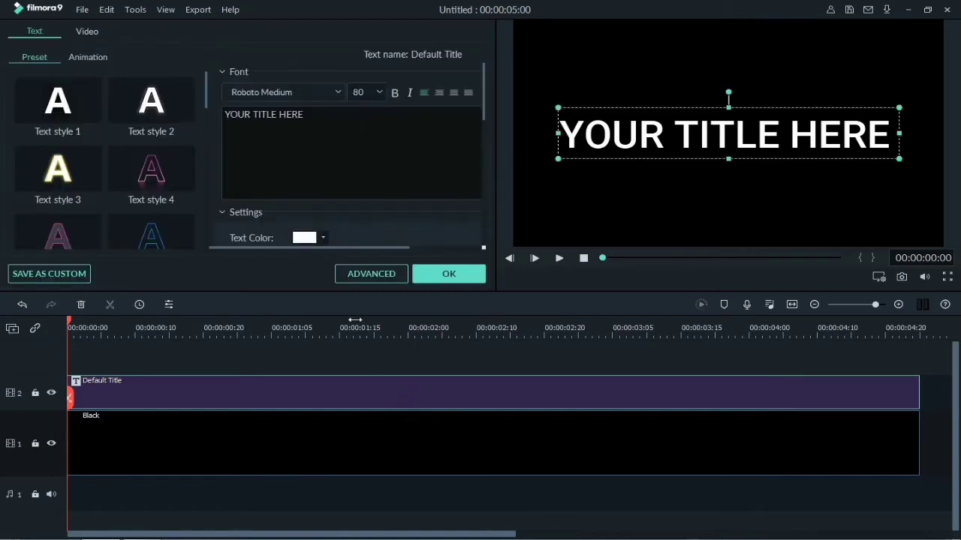
pyautogui.click(371, 274)
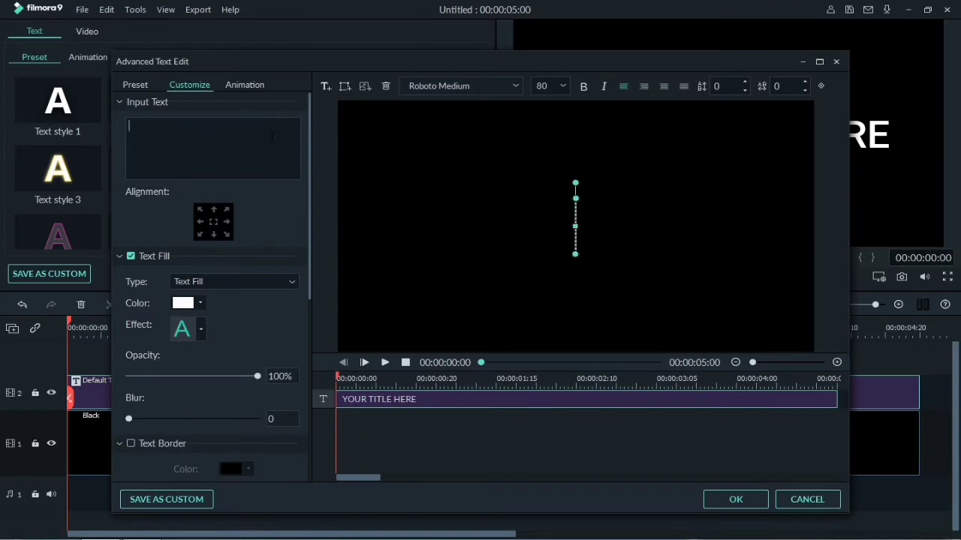
# Set the title to 'TECHNO MASTER' in Mark Pro Heavy, size 90, and apply
pyautogui.write('TECHNO MASTER')
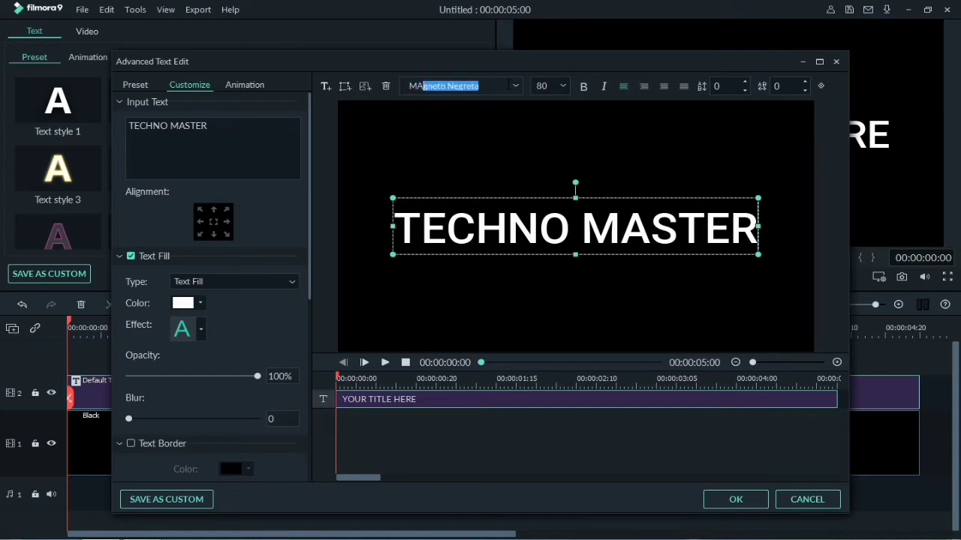
pyautogui.click(457, 86)
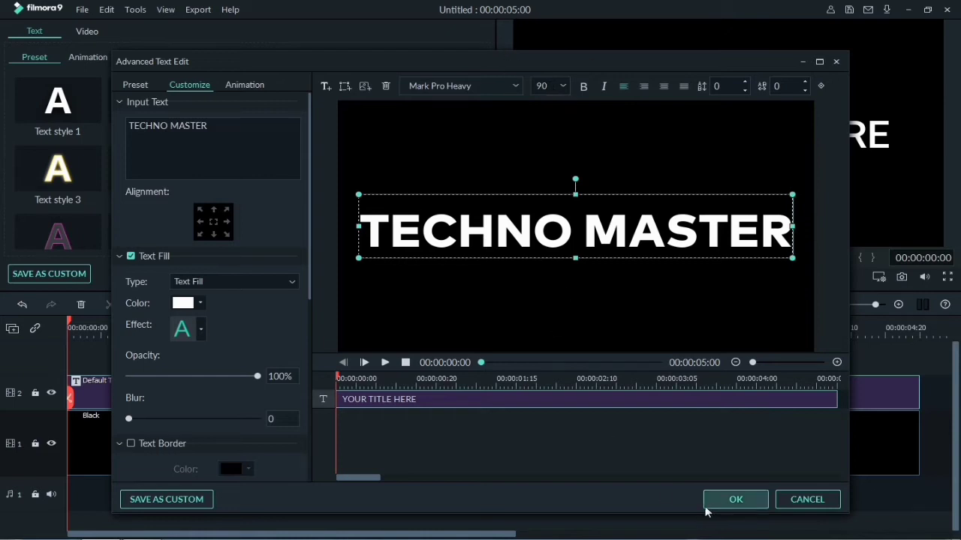
pyautogui.click(735, 499)
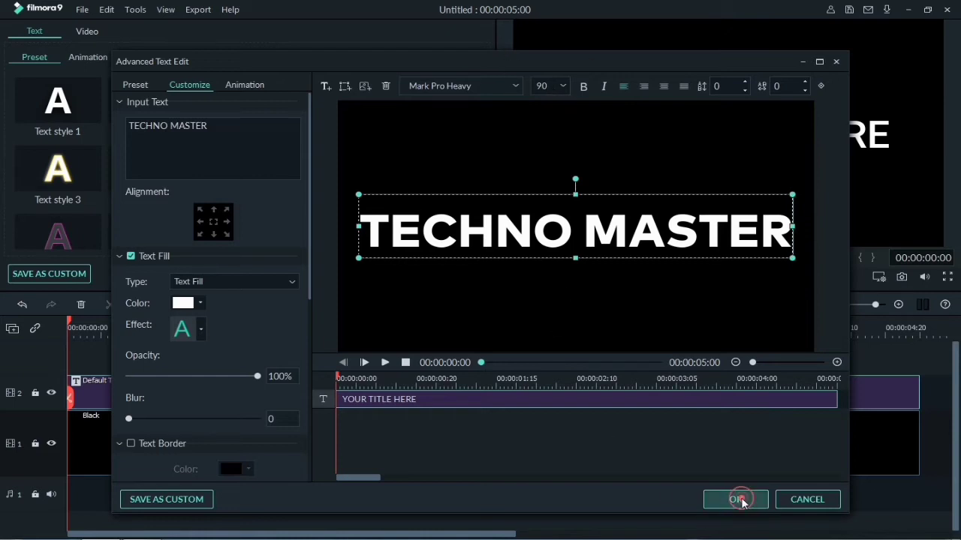
pyautogui.click(735, 499)
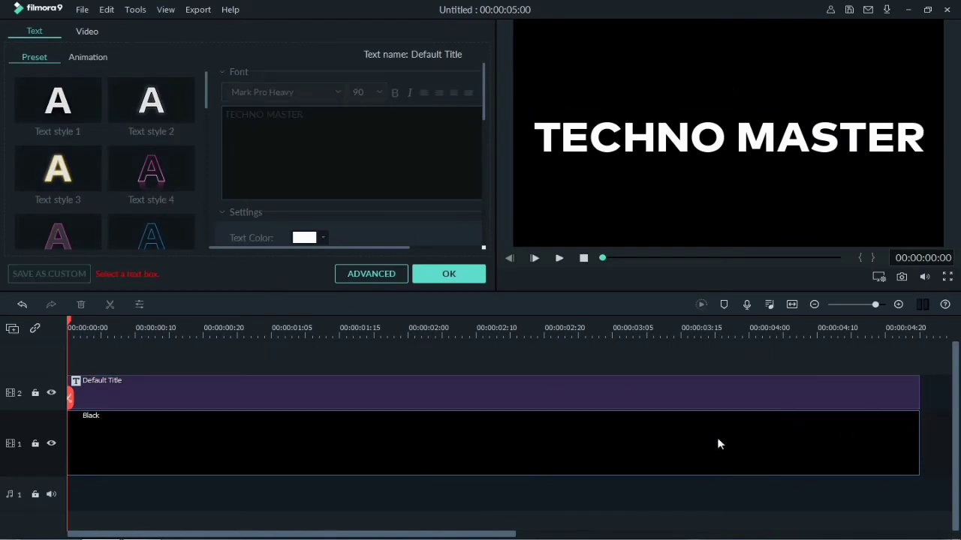
# Snapshot the title preview and open Crop and Zoom on the still
pyautogui.click(448, 273)
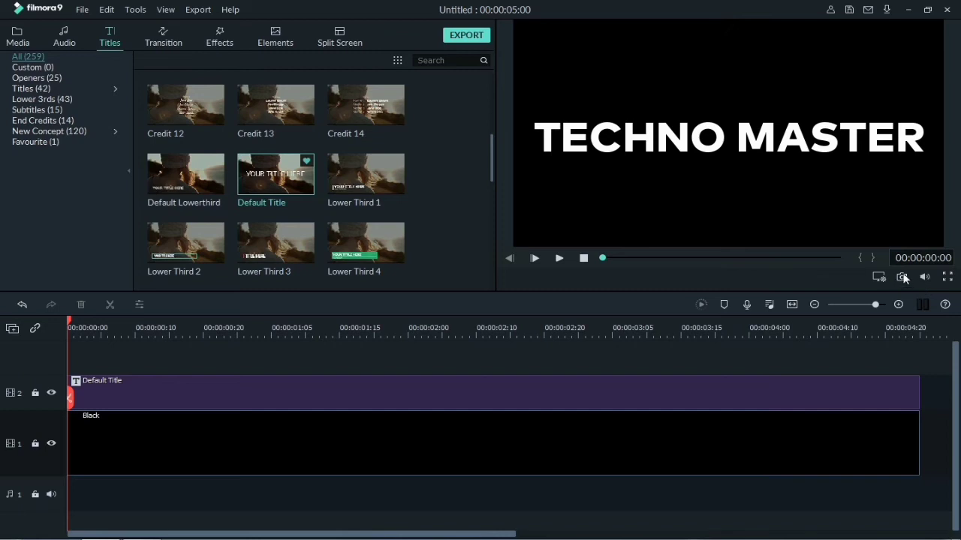
pyautogui.click(902, 276)
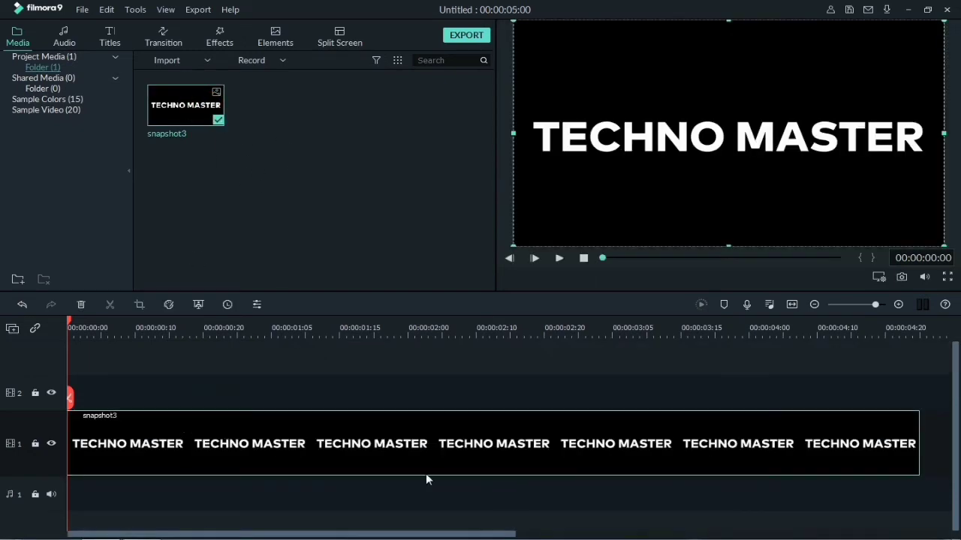
pyautogui.rightClick(427, 443)
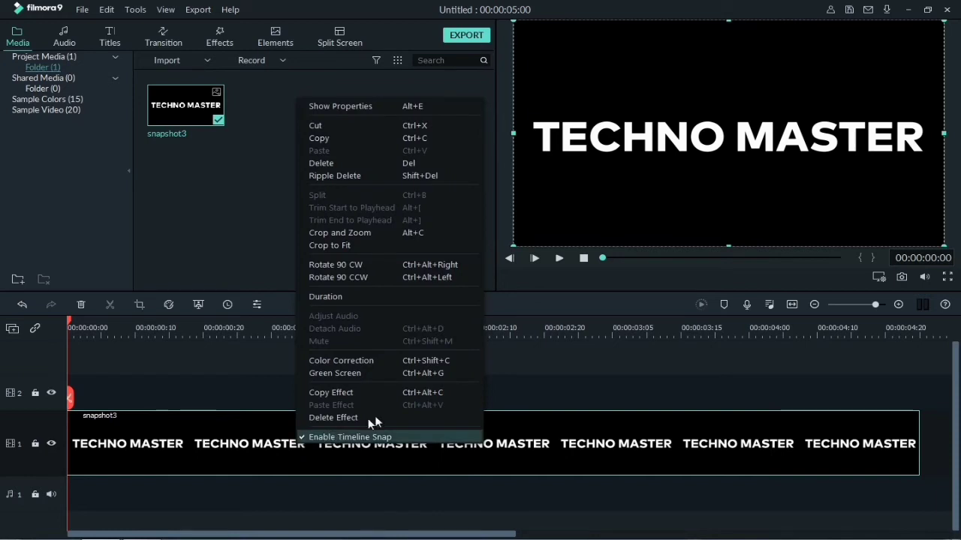
pyautogui.moveTo(375, 236)
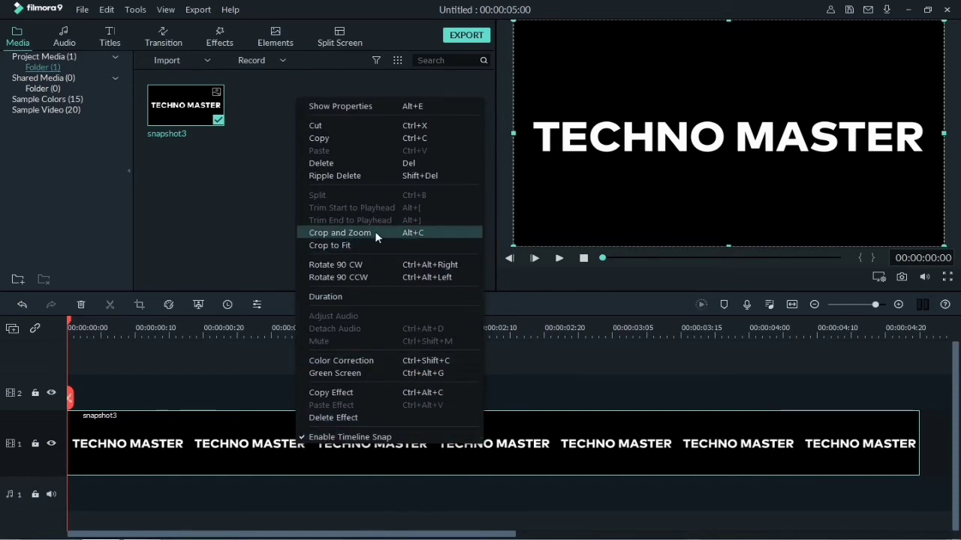
pyautogui.click(339, 232)
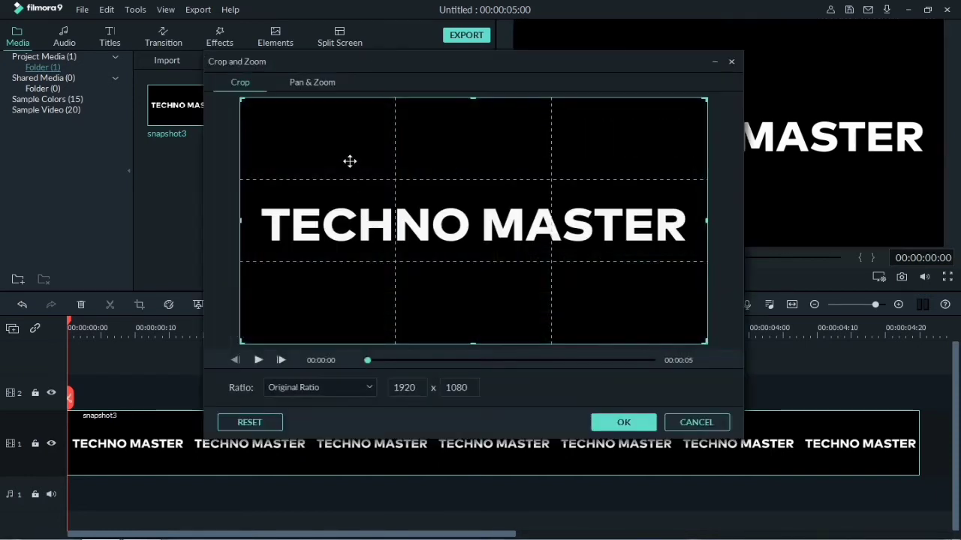
# Shrink the Pan & Zoom end frame to a tiny 16:9 box at the text centre, then preview
pyautogui.click(312, 81)
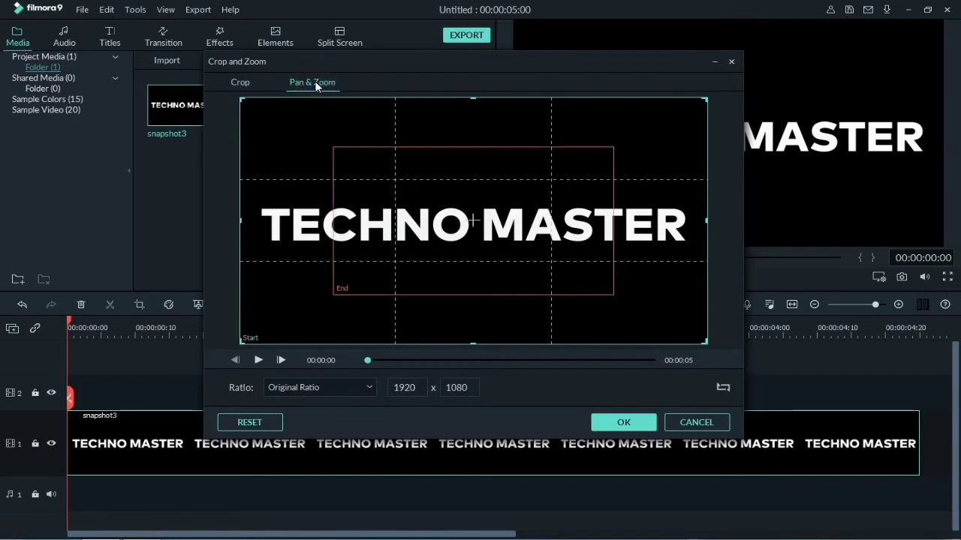
pyautogui.moveTo(559, 260)
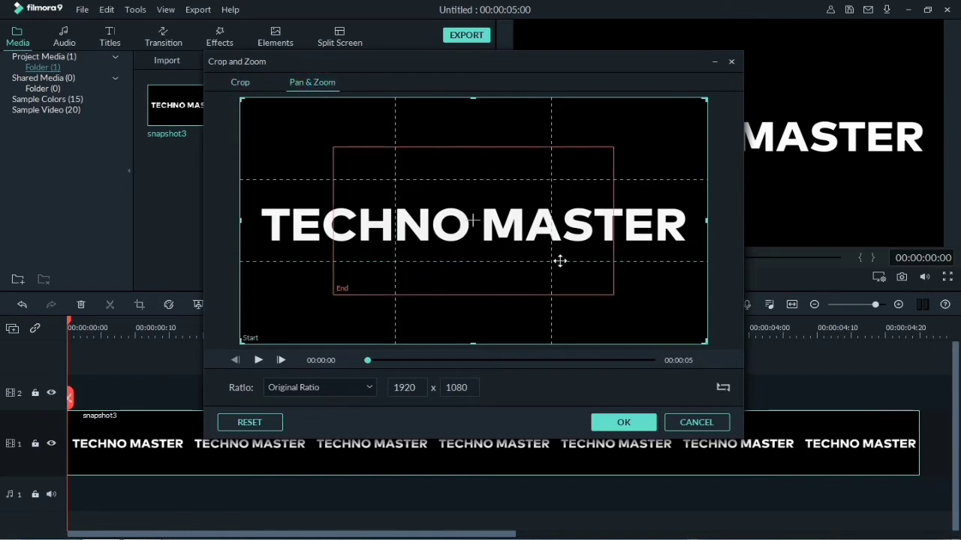
pyautogui.moveTo(612, 291); pyautogui.dragTo(612, 291)
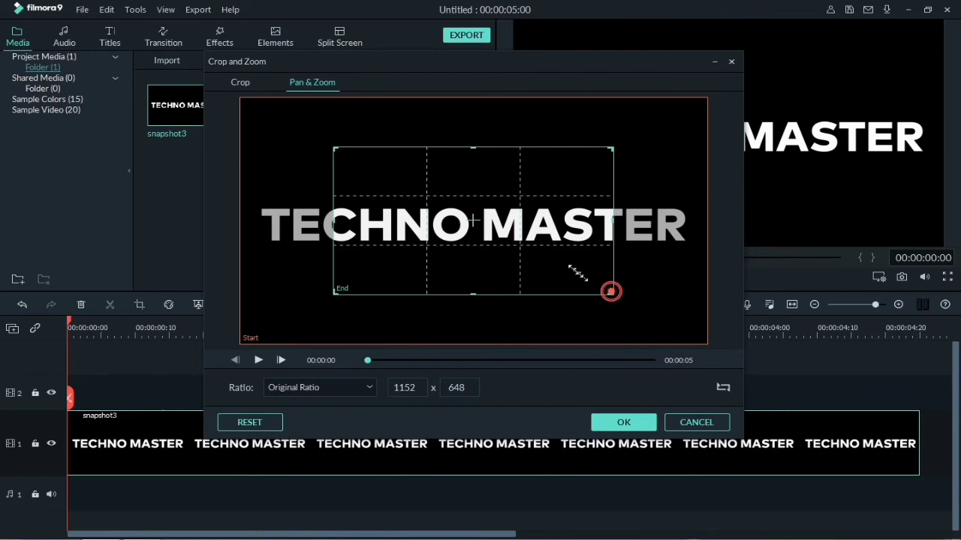
pyautogui.moveTo(612, 291); pyautogui.dragTo(375, 177)
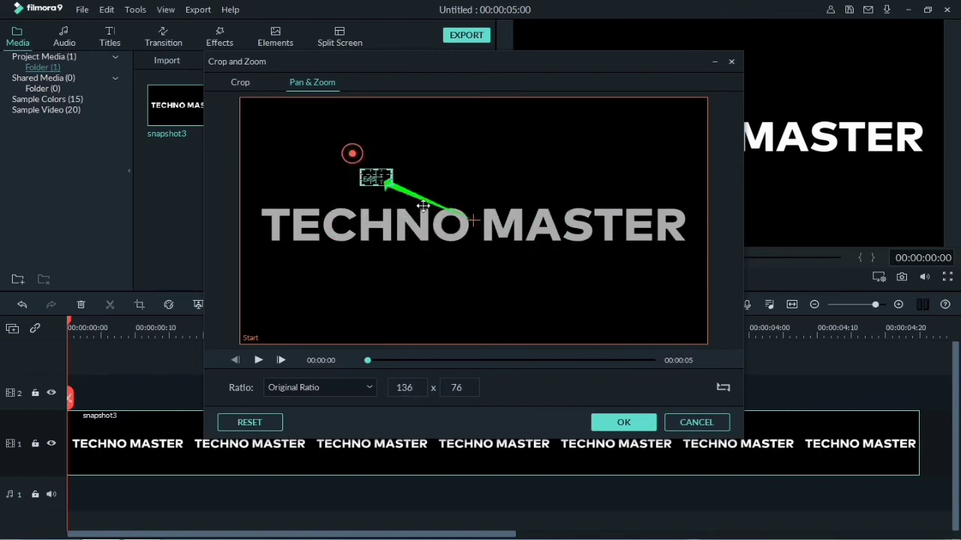
pyautogui.moveTo(376, 178); pyautogui.dragTo(477, 239)
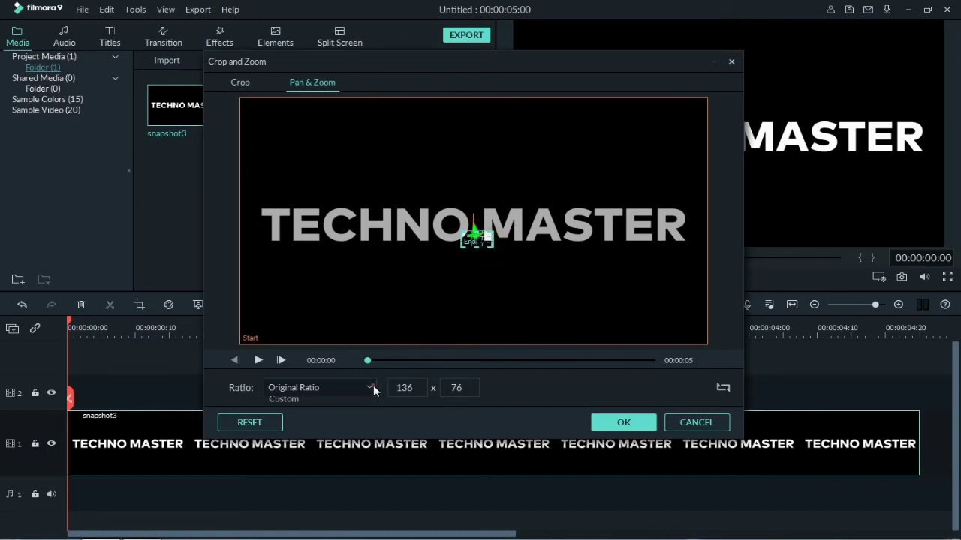
pyautogui.click(319, 387)
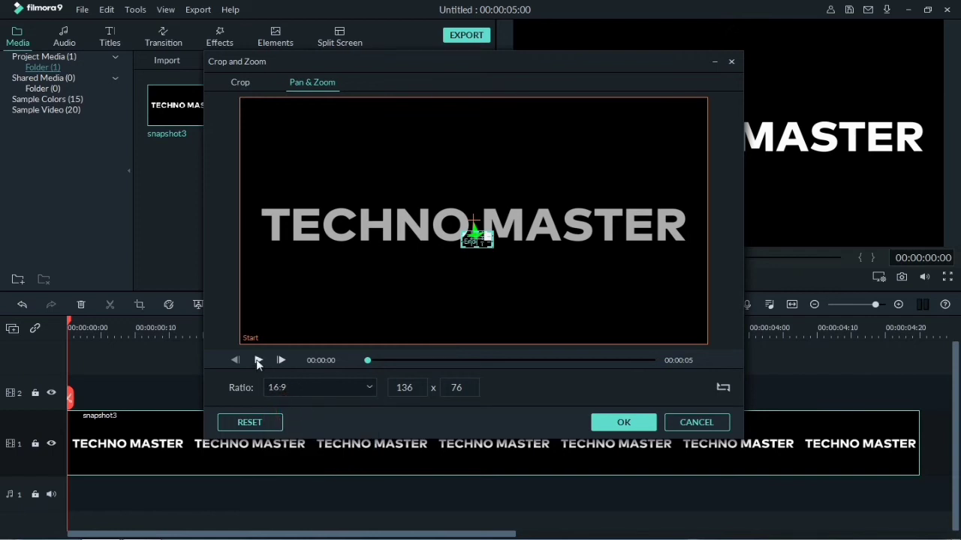
pyautogui.click(258, 360)
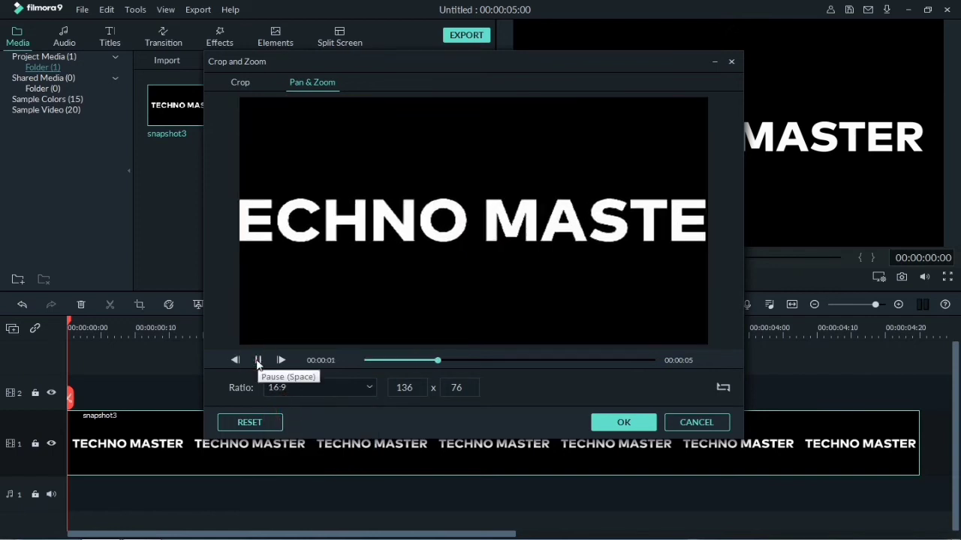
pyautogui.click(258, 360)
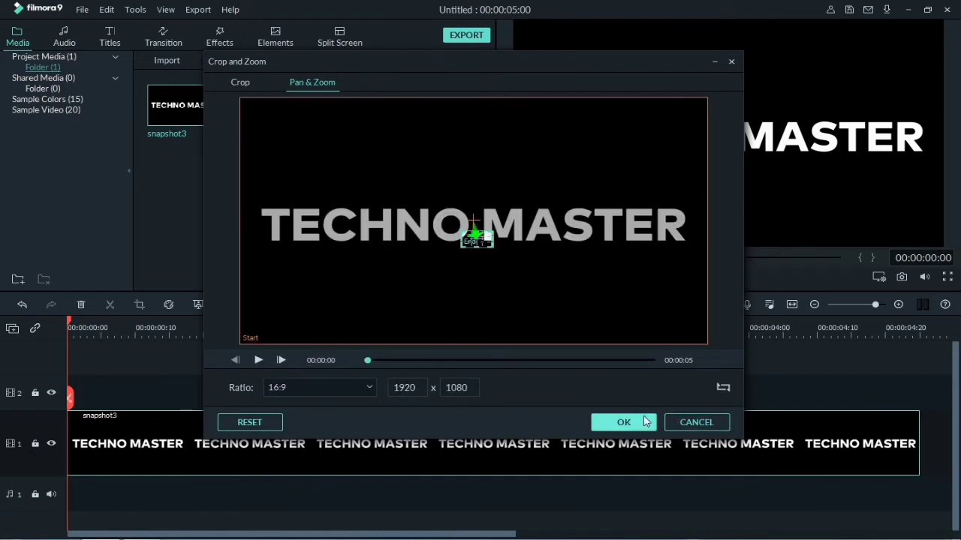
# Apply the zoom and bring in the Beach sample video beneath the still
pyautogui.click(623, 422)
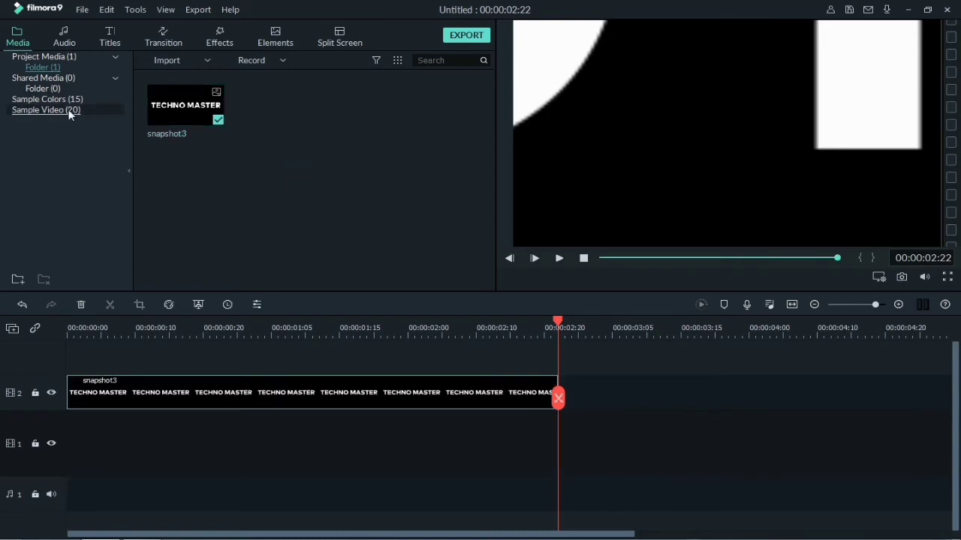
pyautogui.click(46, 110)
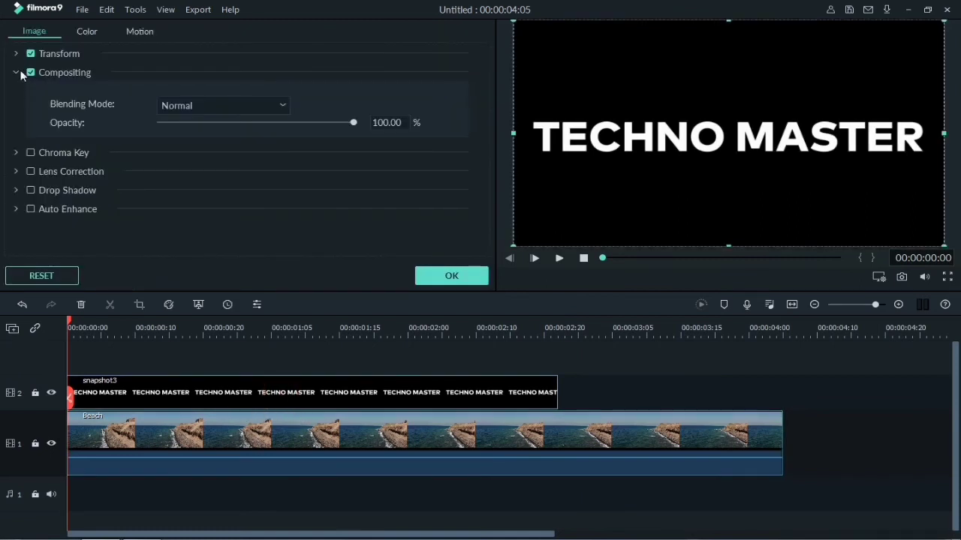
# Set the snapshot clip's Compositing blending mode to Multiply
pyautogui.click(16, 72)
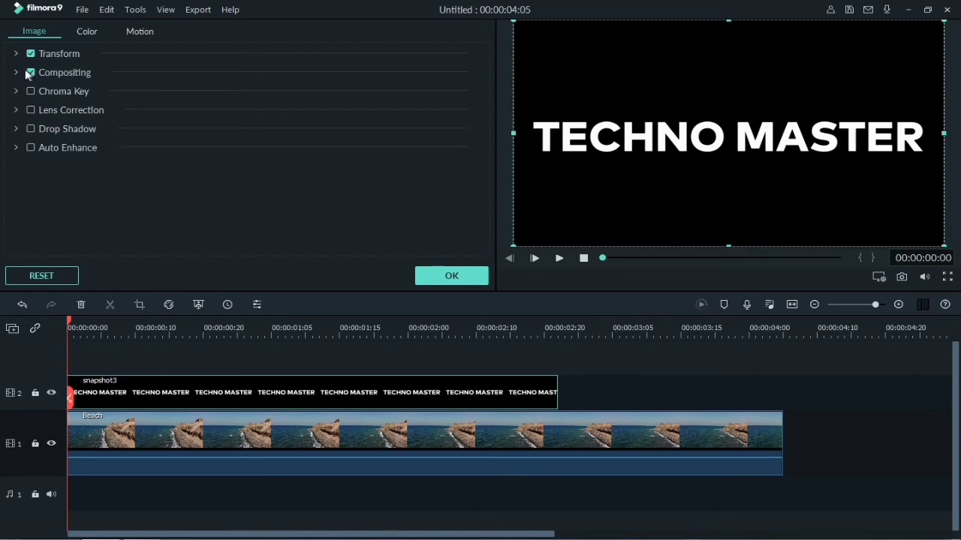
pyautogui.click(16, 72)
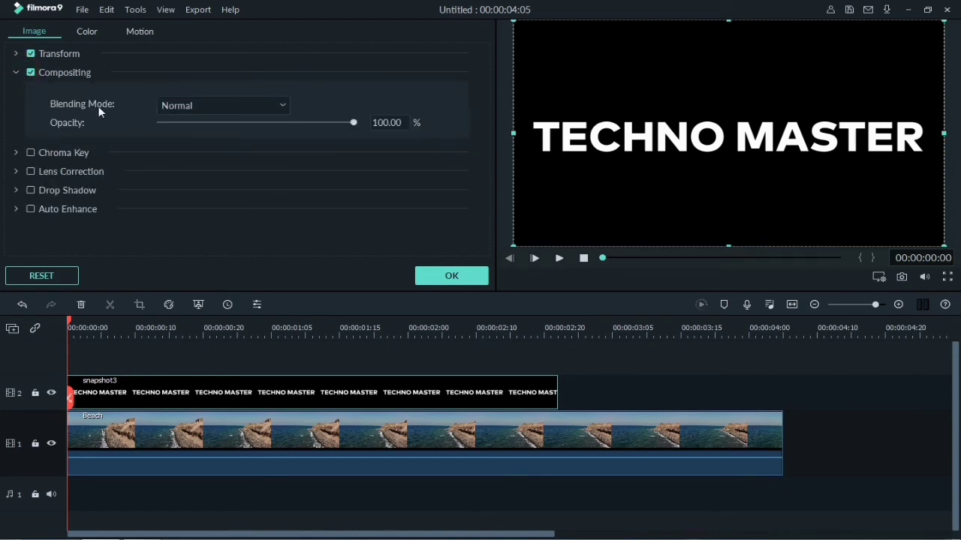
pyautogui.click(283, 106)
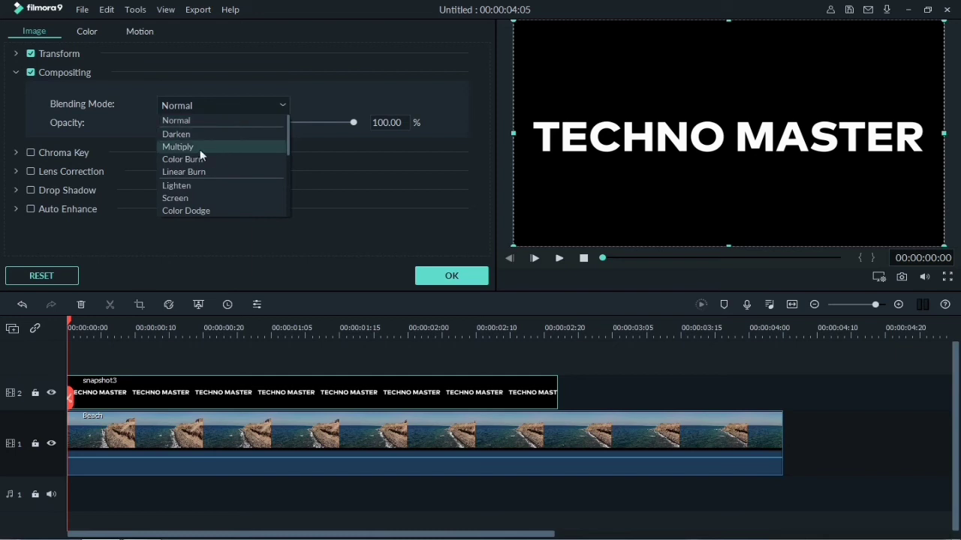
pyautogui.click(178, 146)
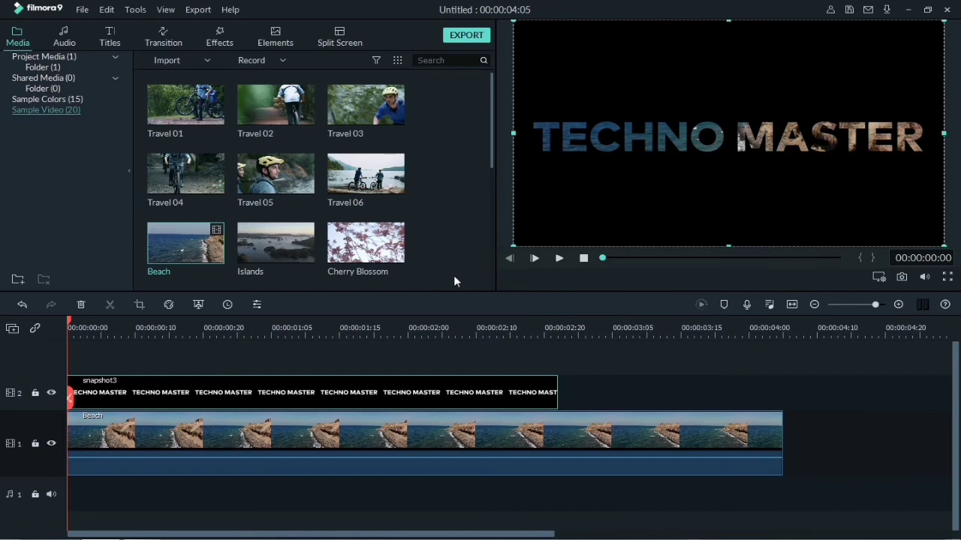
pyautogui.moveTo(424, 504)
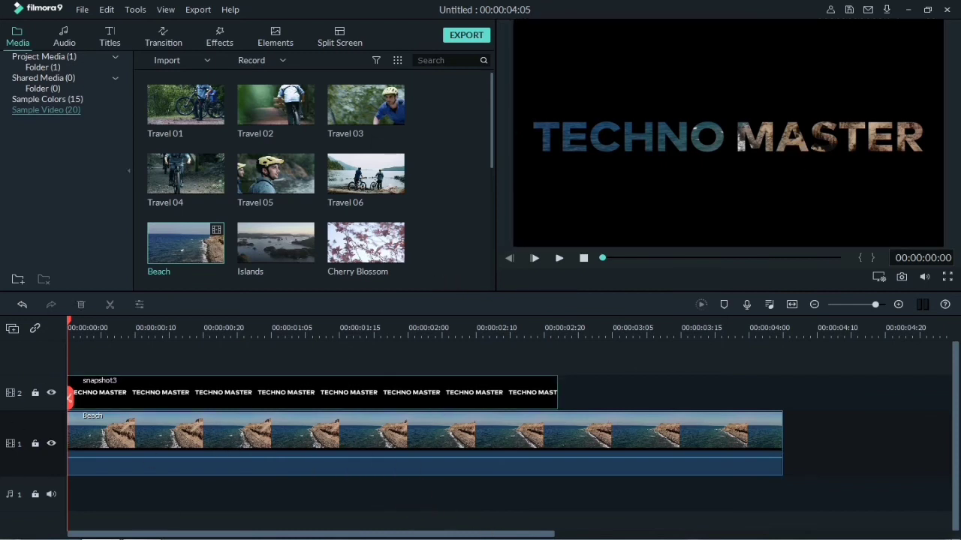
pyautogui.click(533, 257)
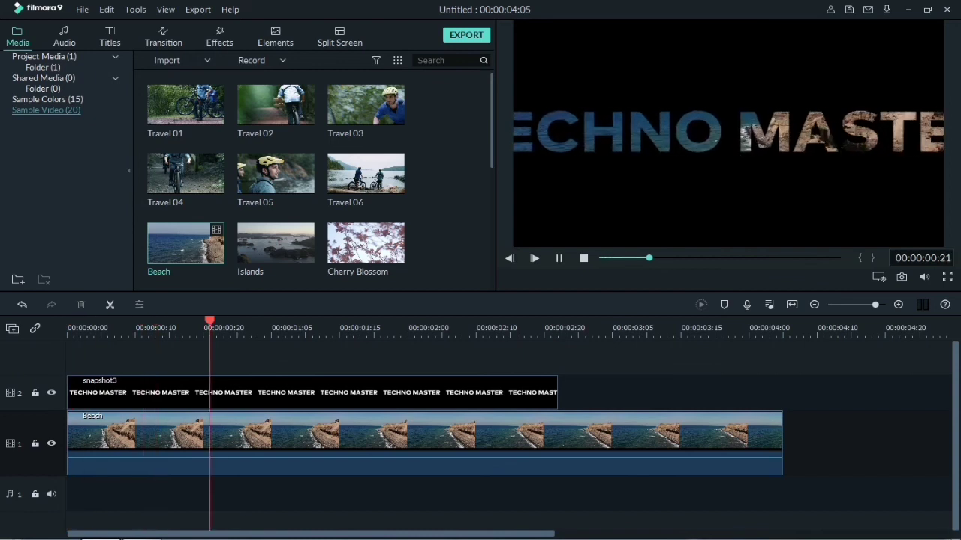